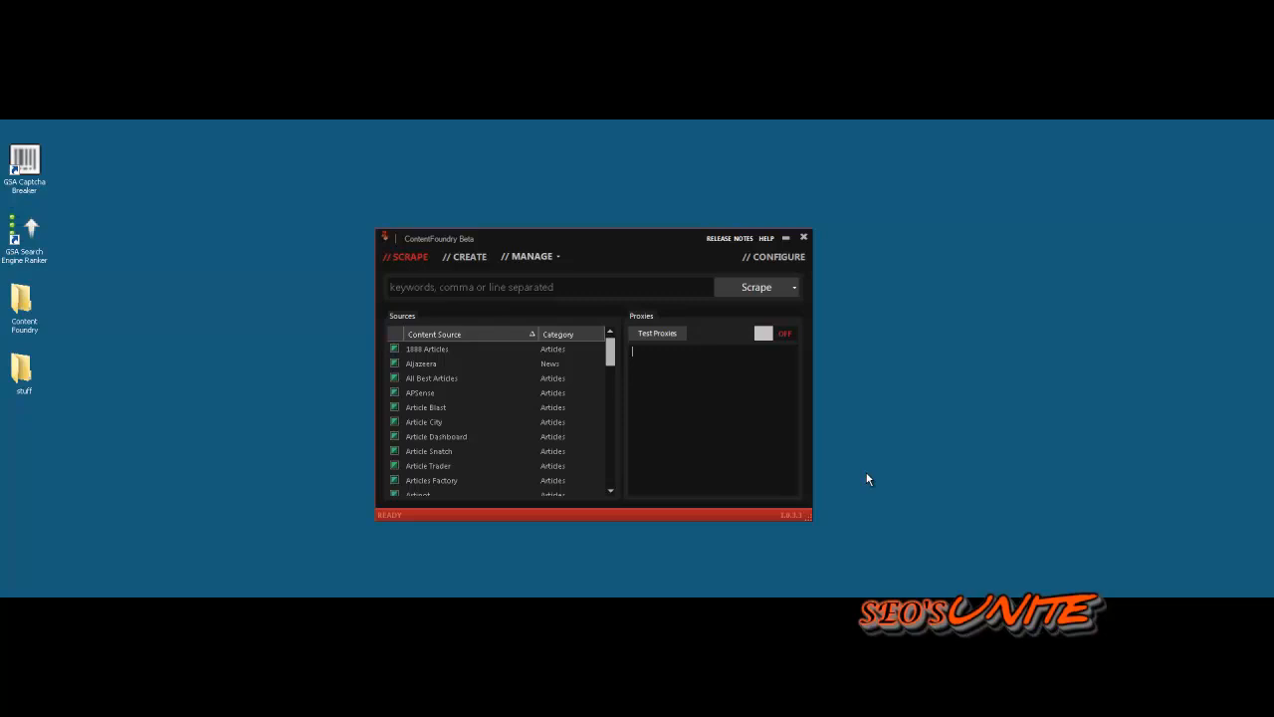
mouse_move(526, 189)
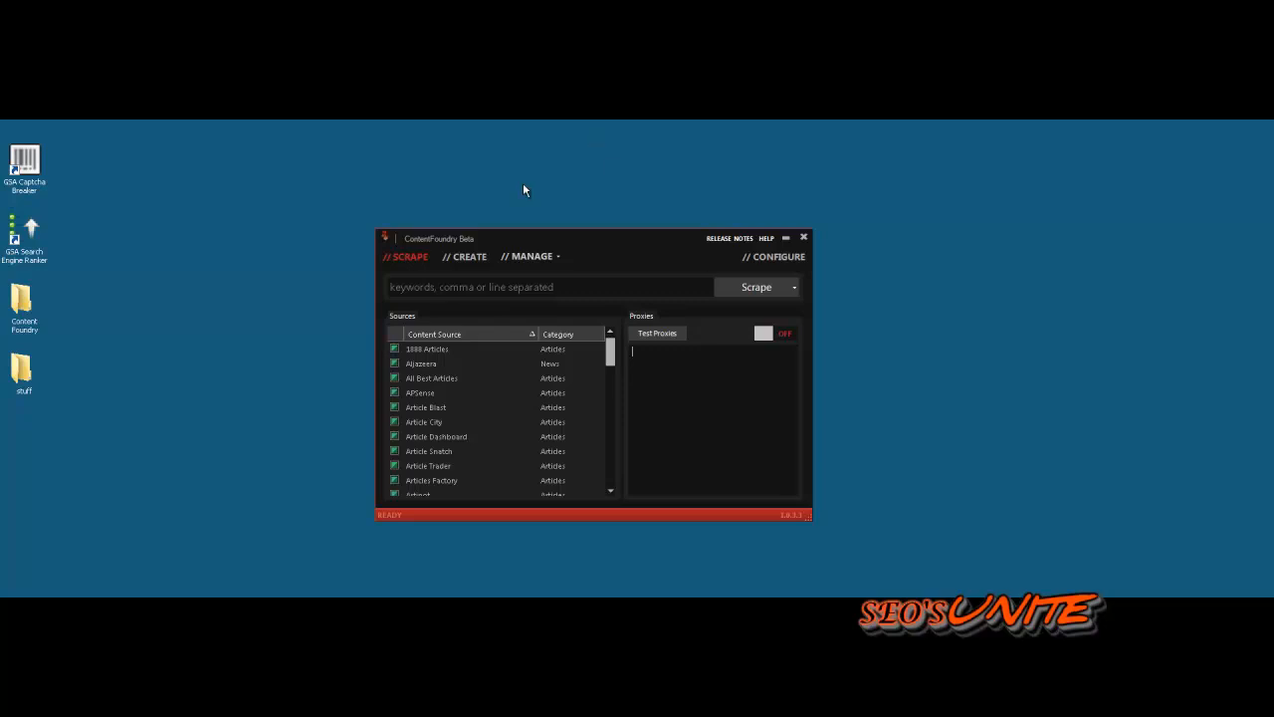
- Switch Content Foundry from the Scrape view to the Create view
click(468, 255)
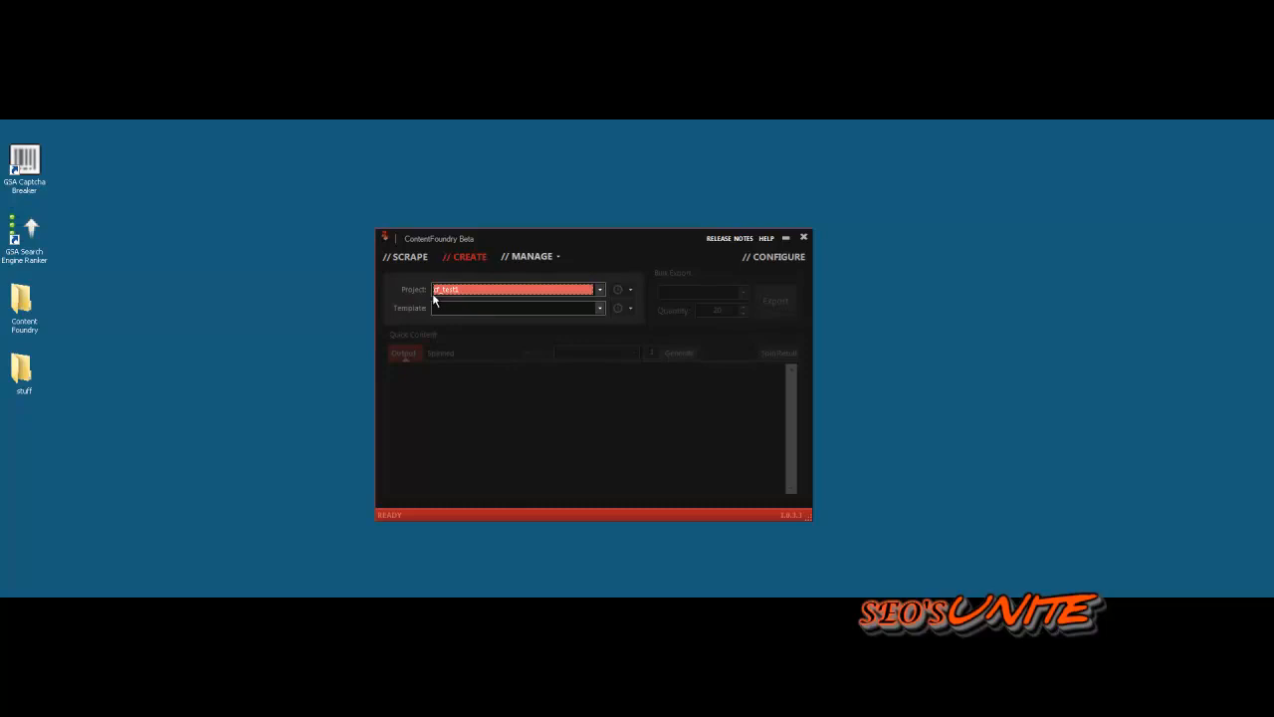
- Choose the GSA Search Engine Ranker template and an existing project as the base to copy
click(601, 306)
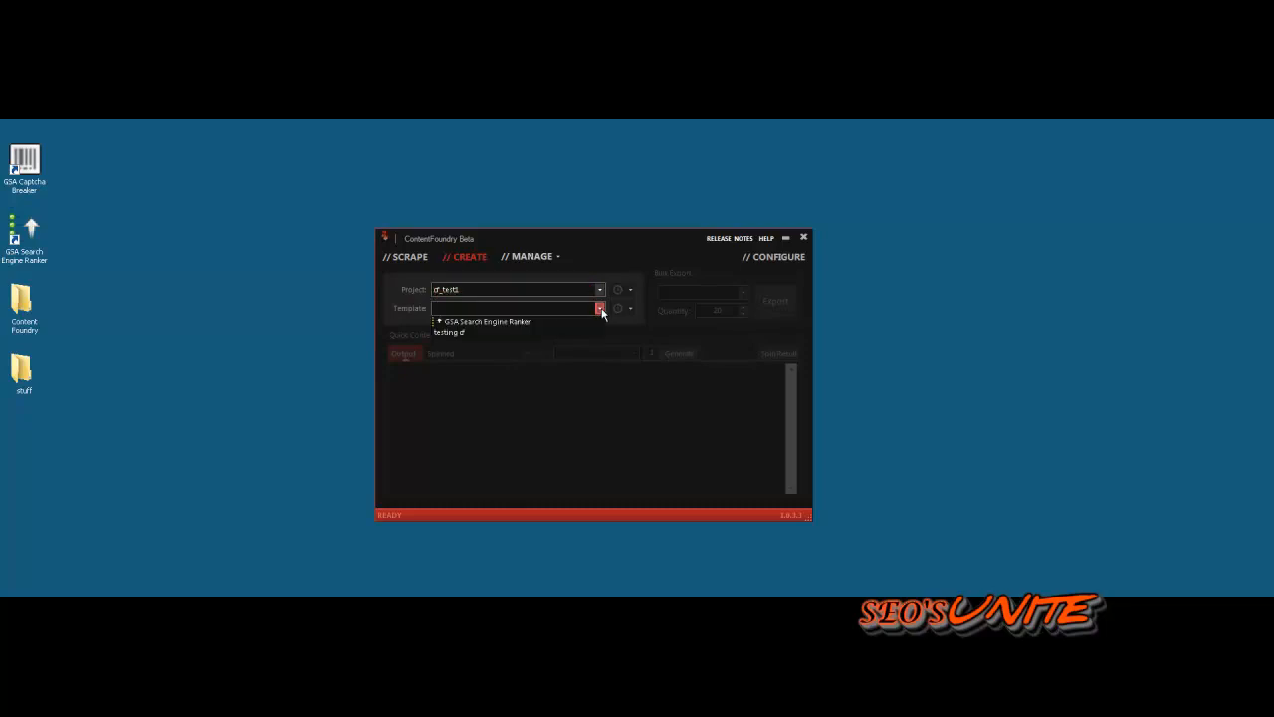
click(485, 320)
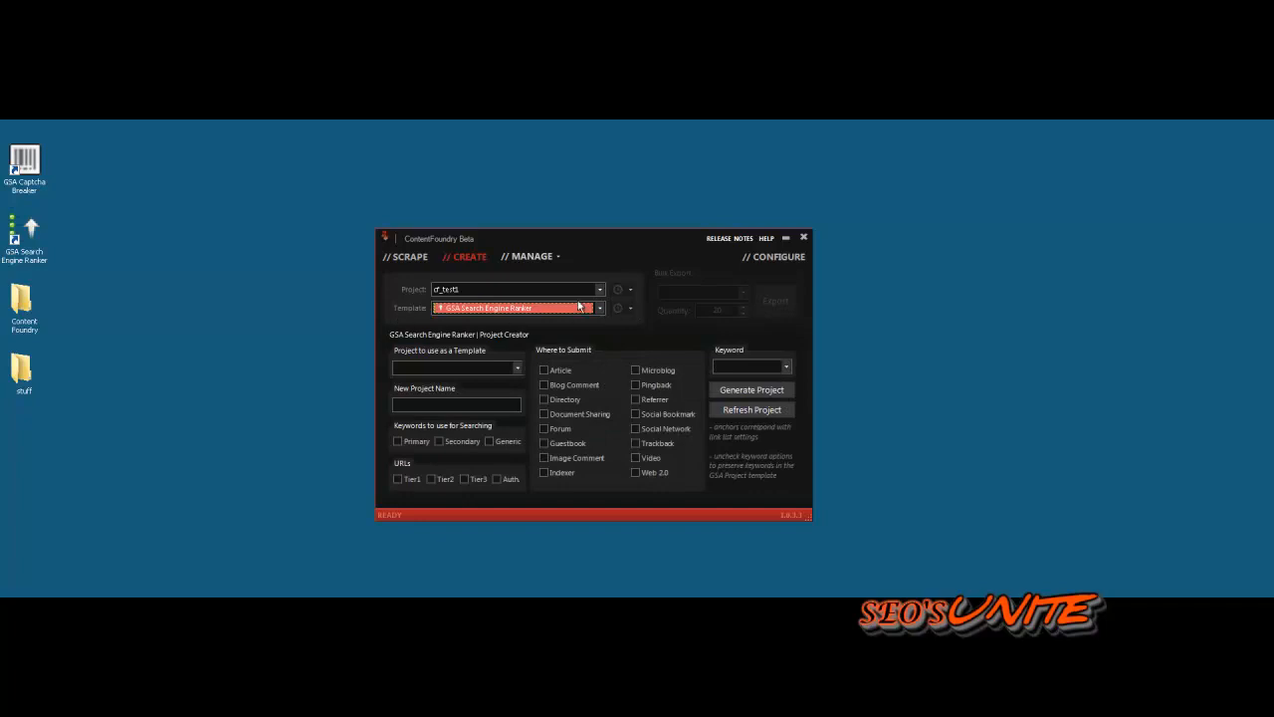
mouse_move(514, 366)
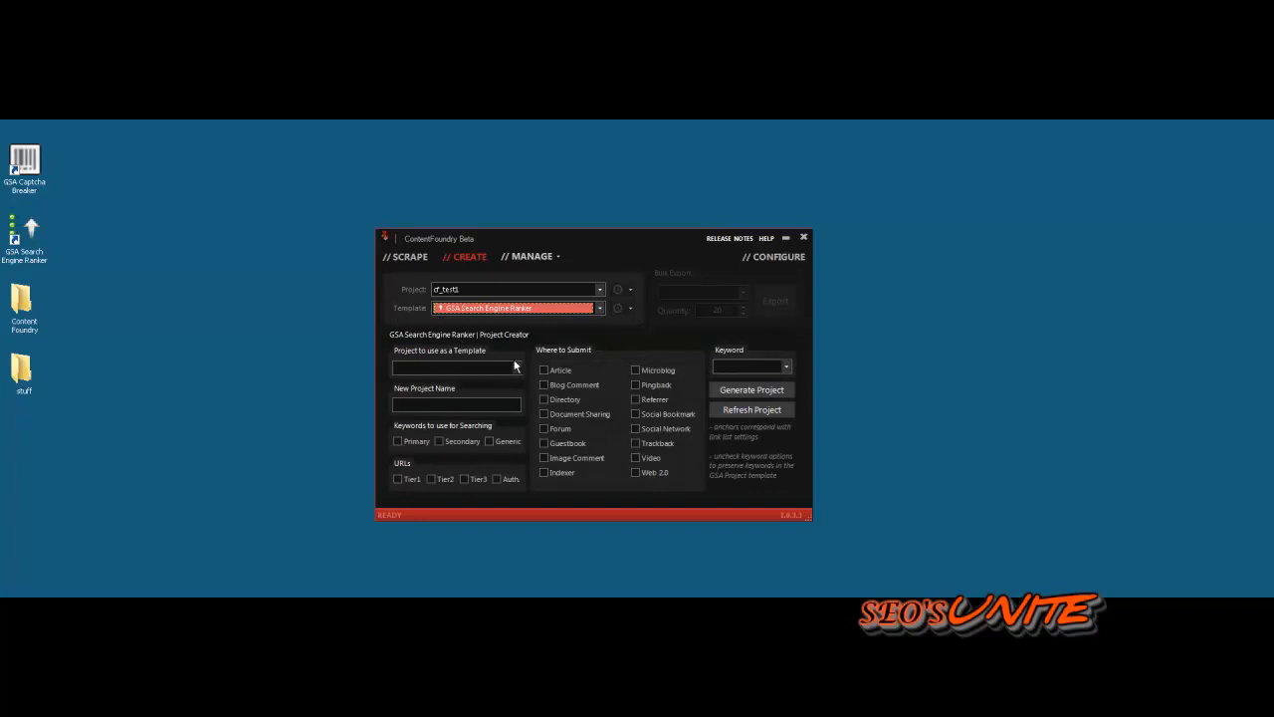
click(516, 366)
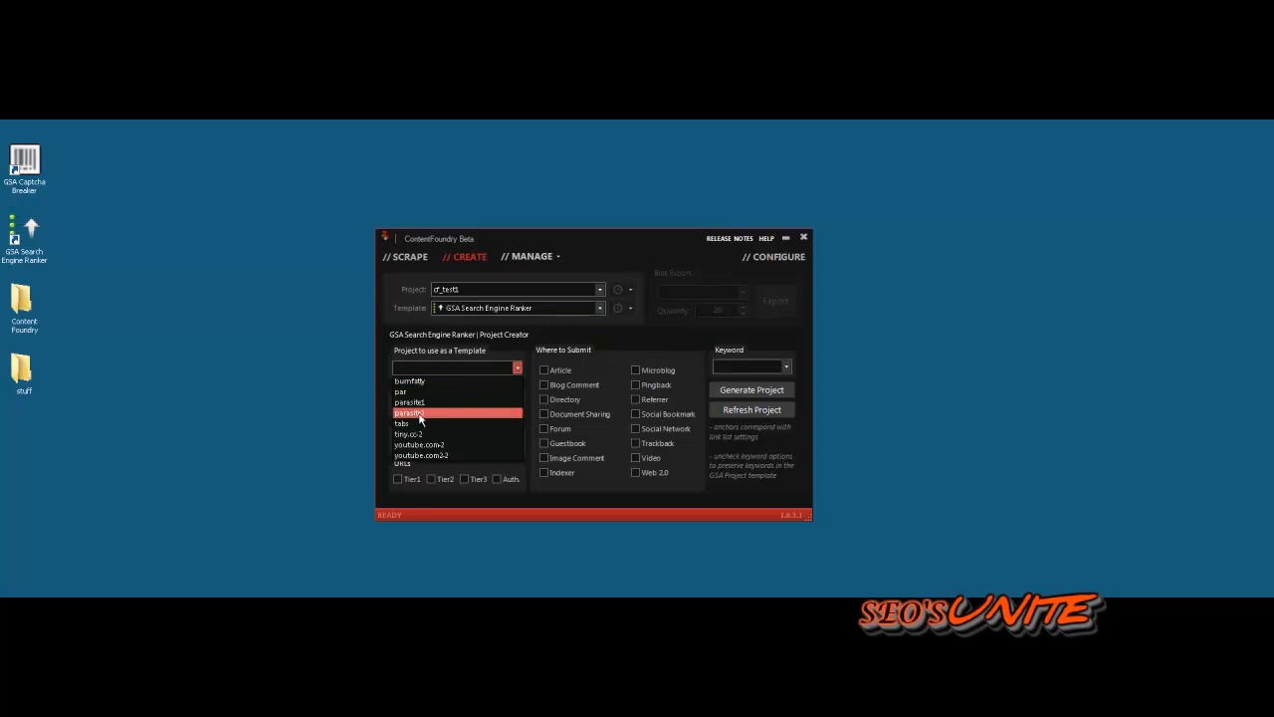
click(411, 412)
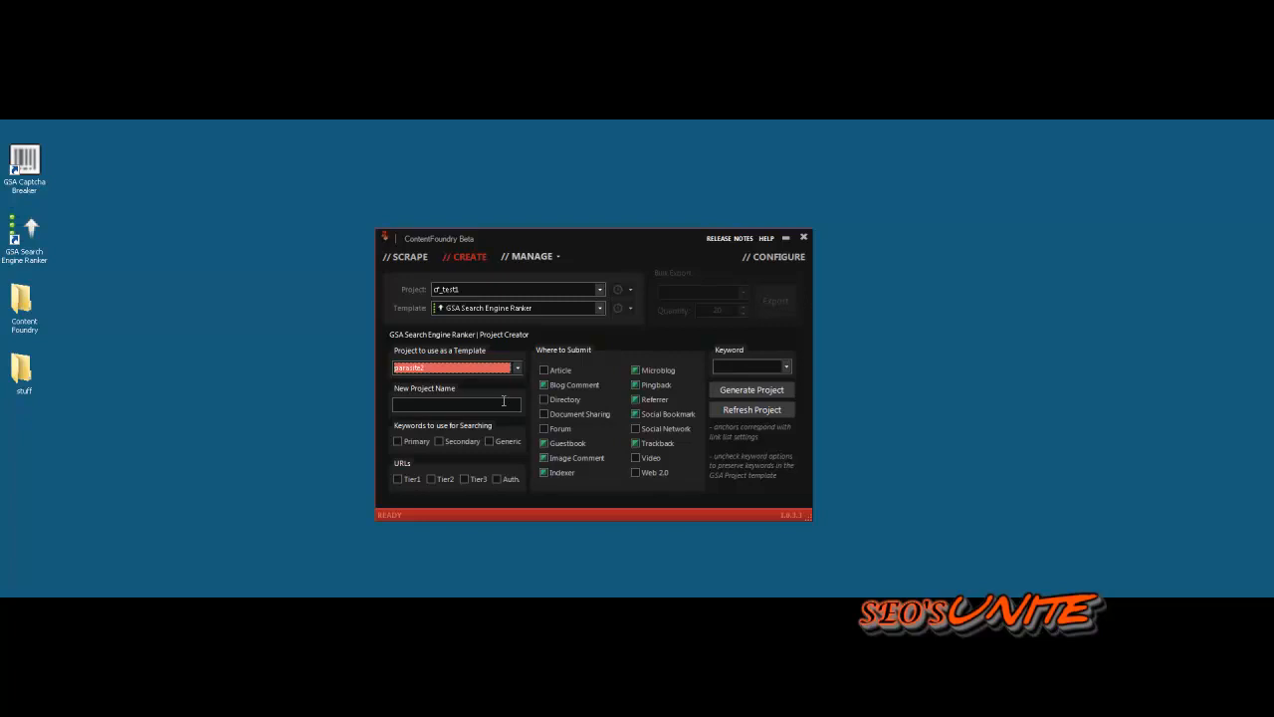
- Name the project cf_test1, enable all keyword types and more site types, and pick the male enhancement keyword
click(456, 404)
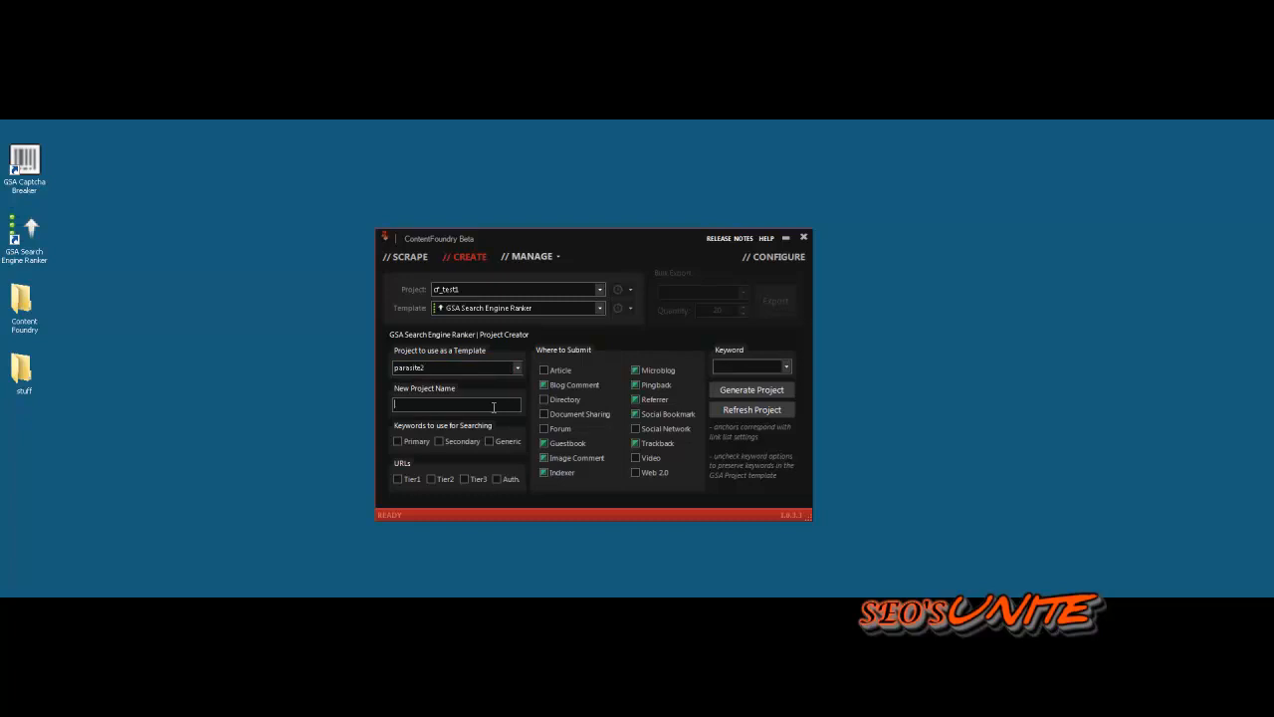
text(cf_test1)
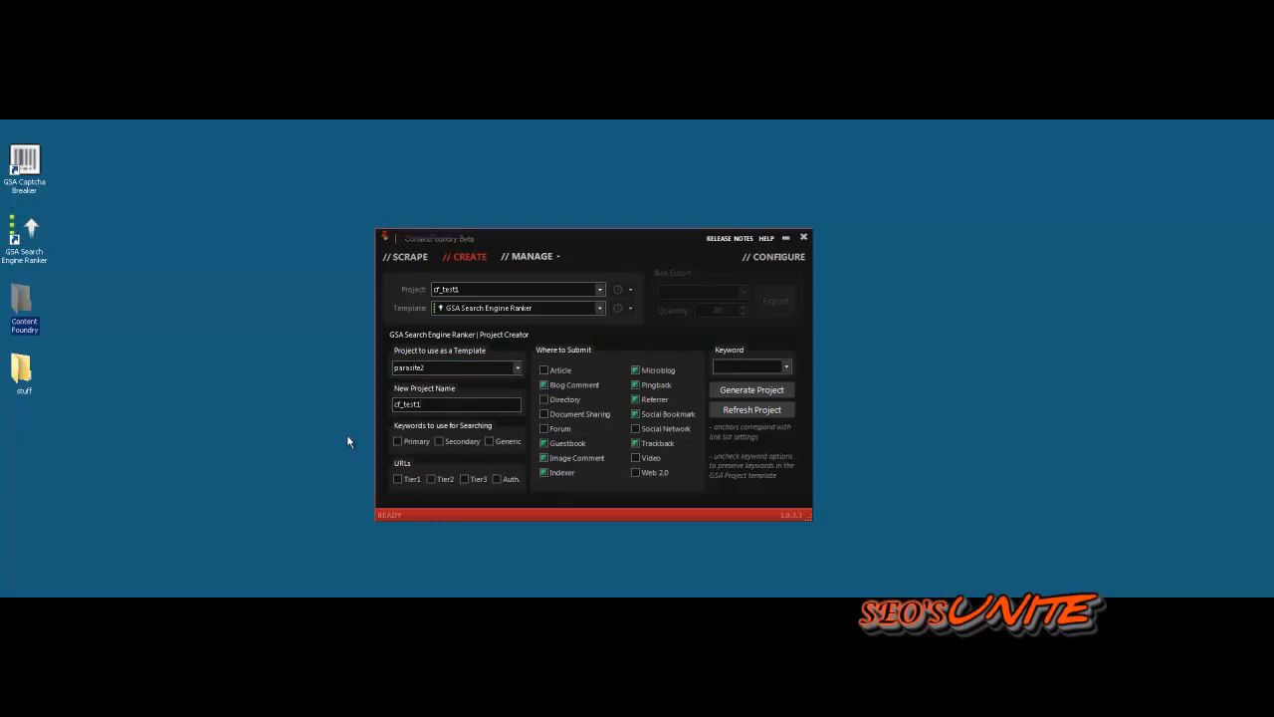
click(398, 442)
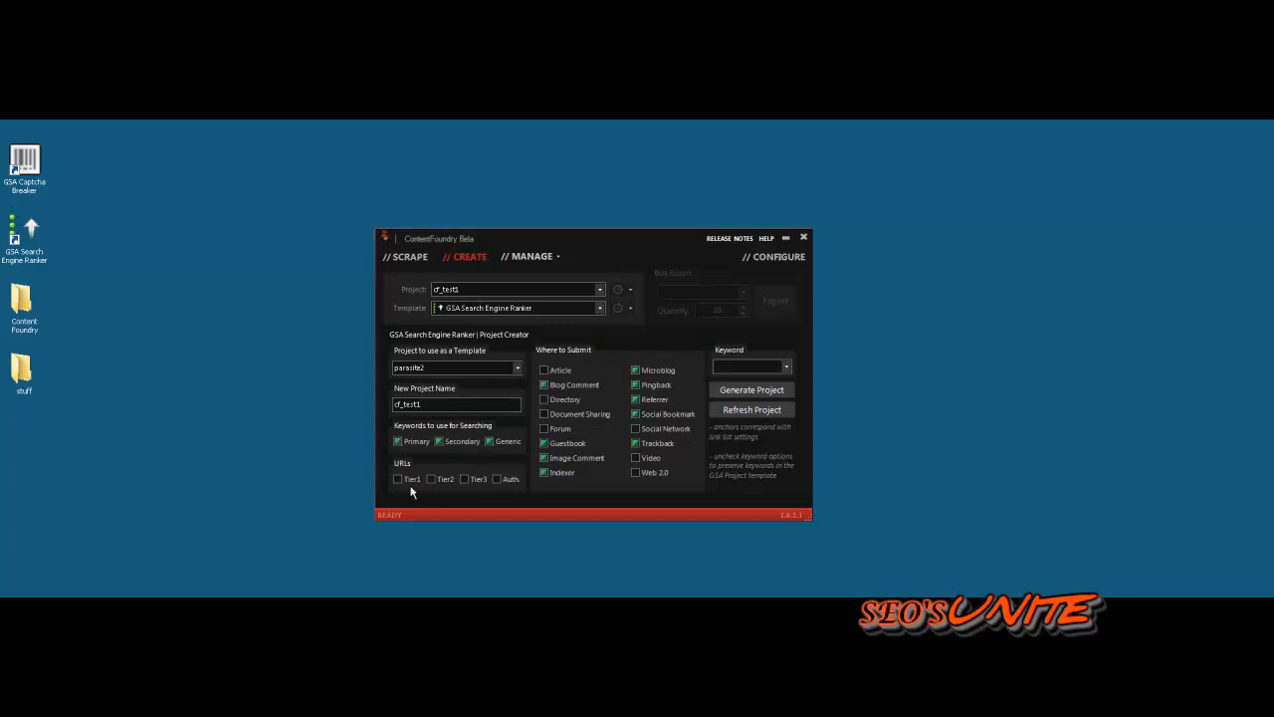
click(398, 478)
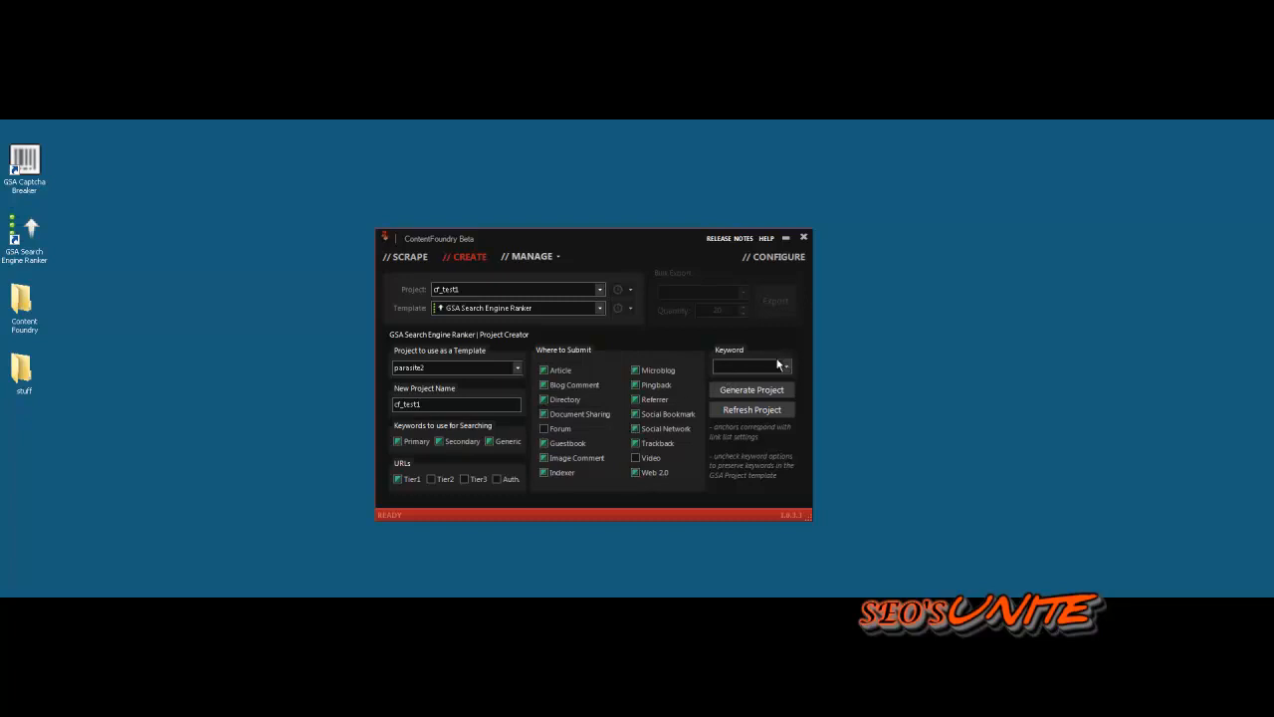
click(784, 366)
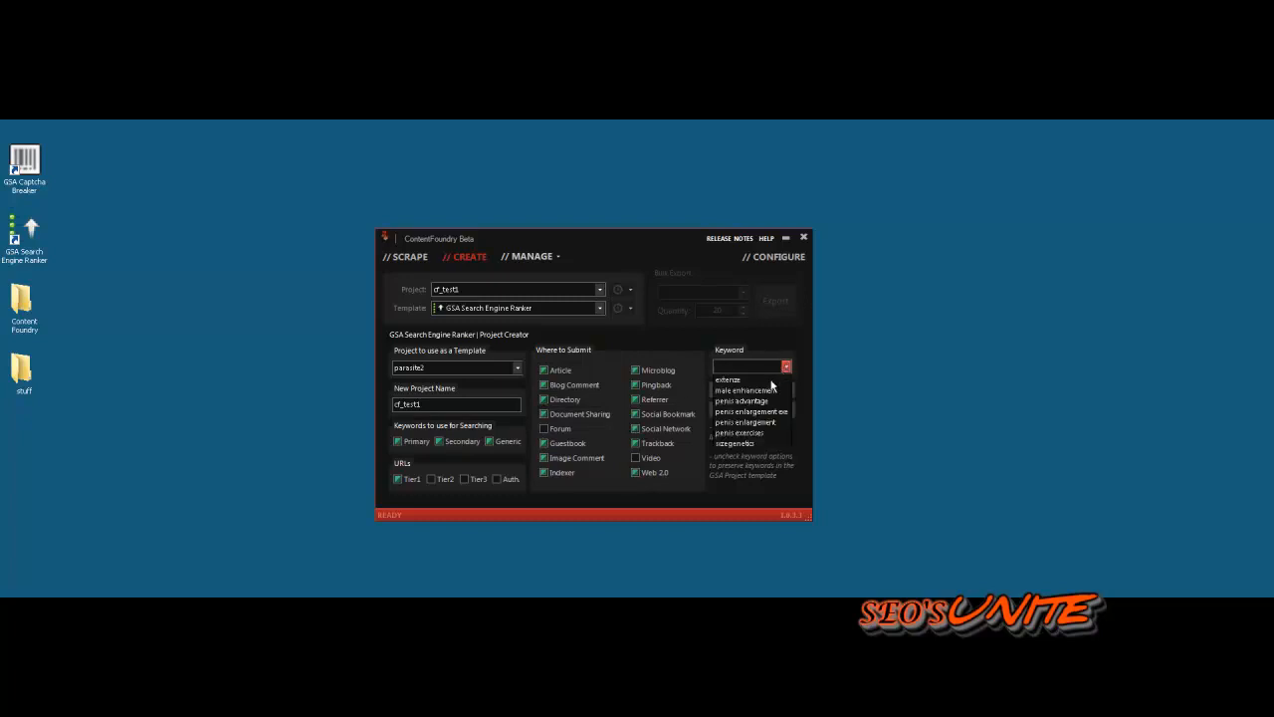
click(745, 388)
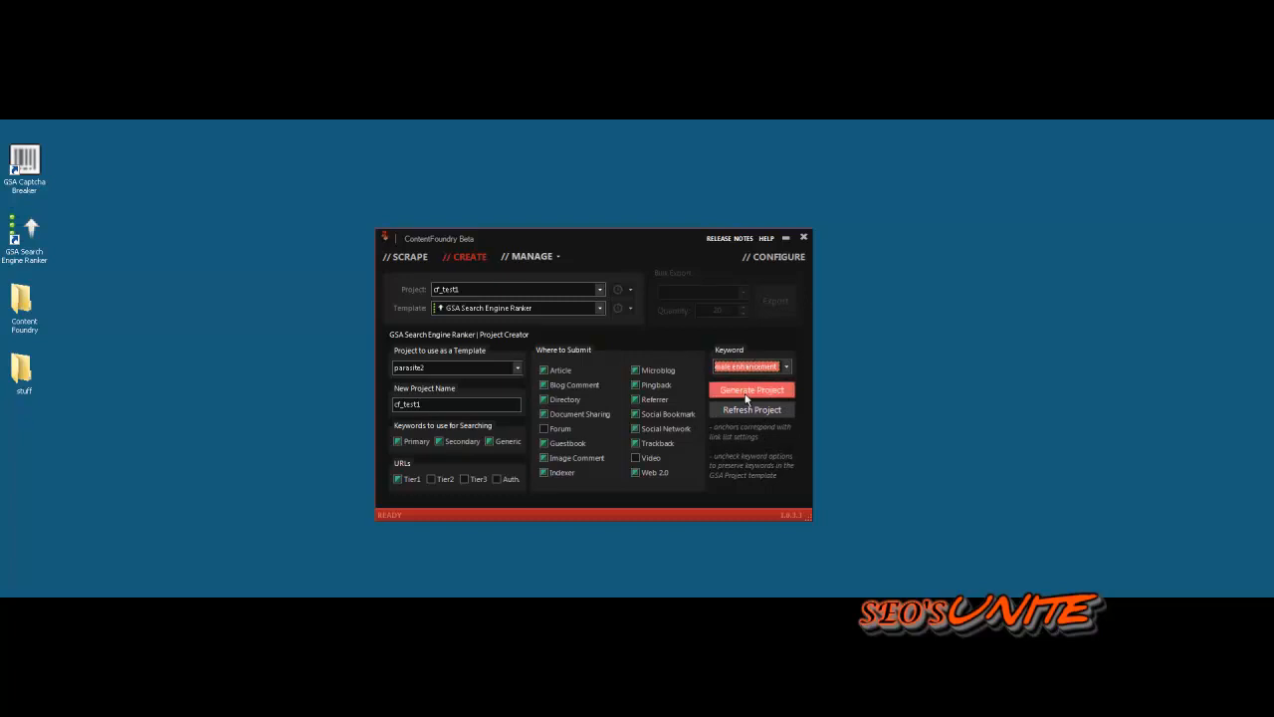
- Generate the cf_test1 project with content and dismiss the Done! message
click(750, 388)
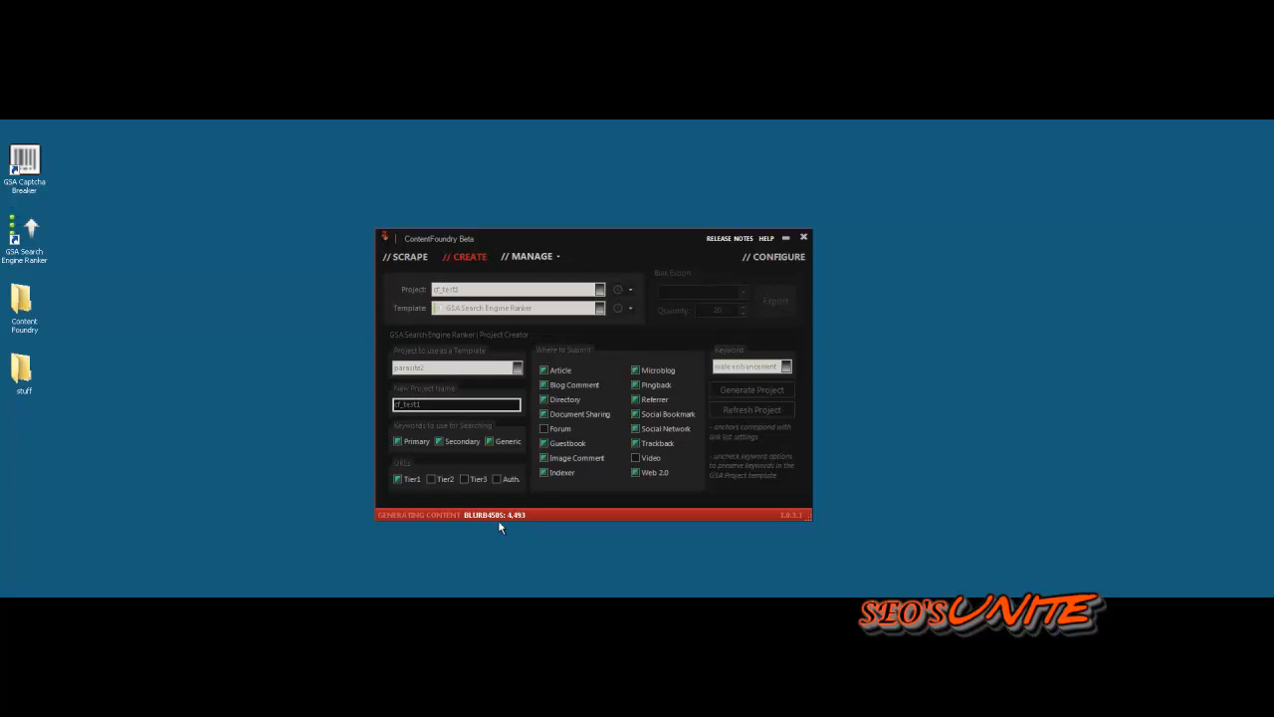
mouse_move(472, 529)
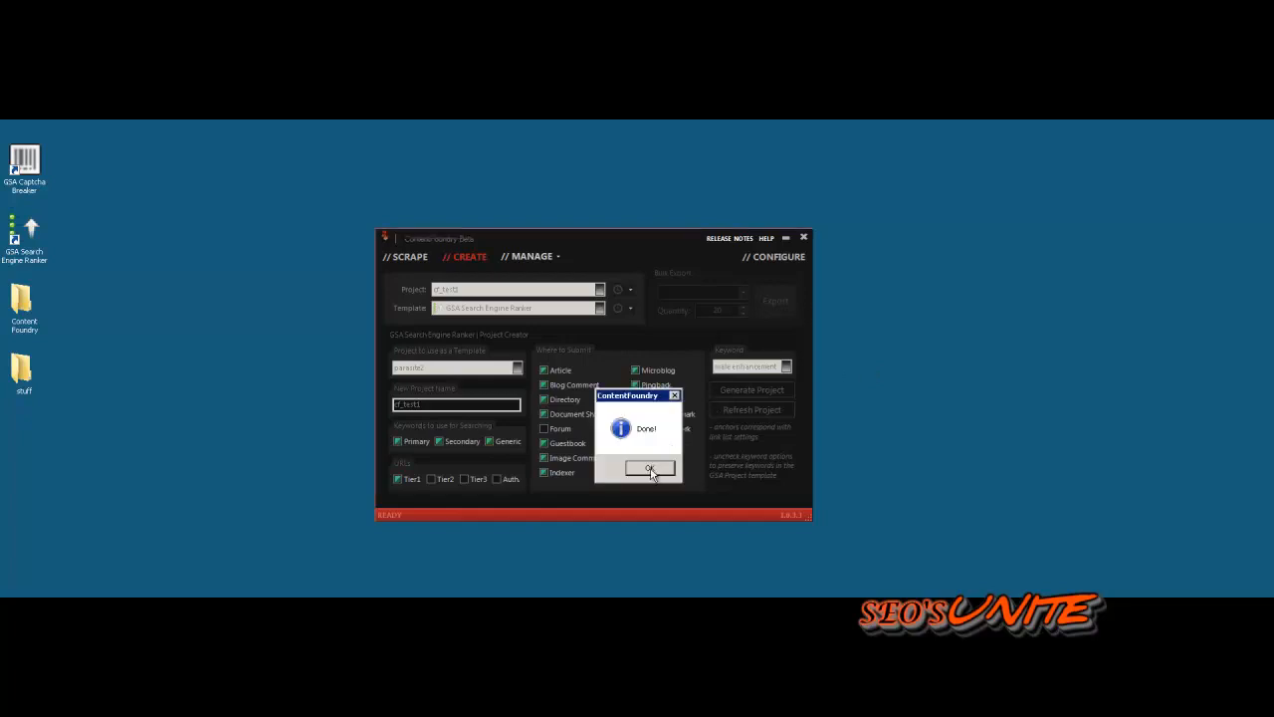
click(647, 470)
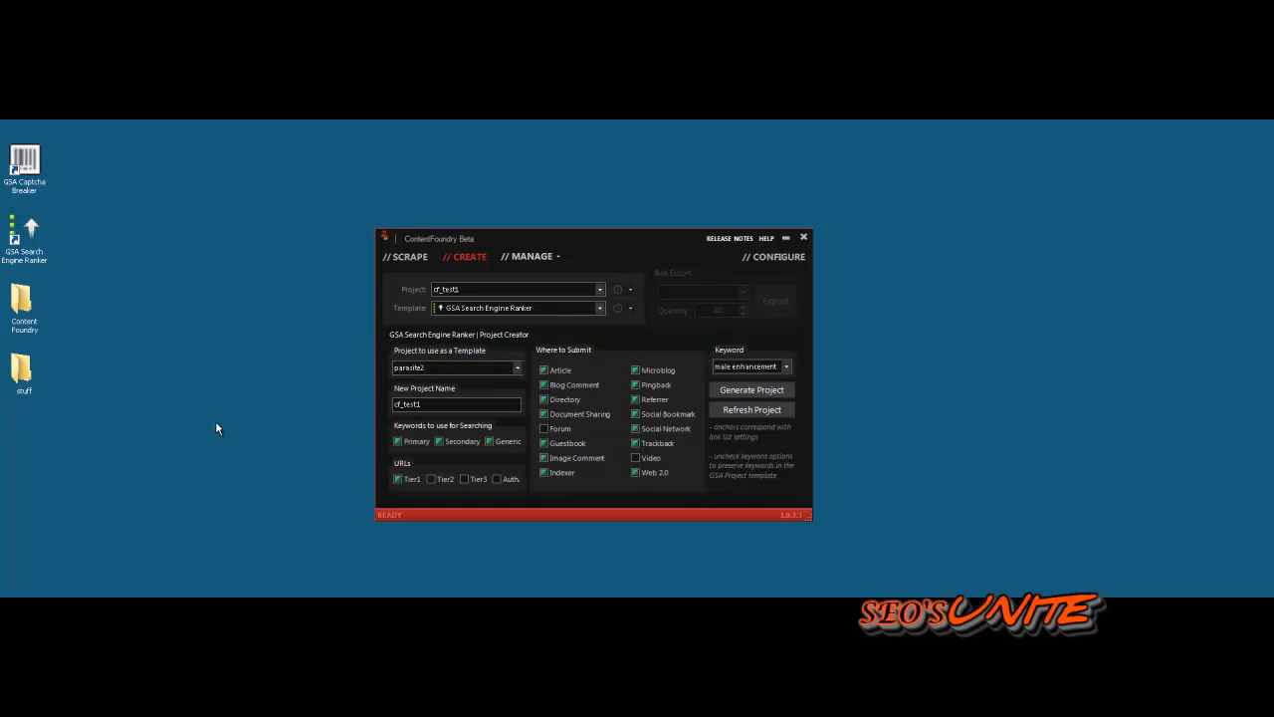
mouse_move(42, 295)
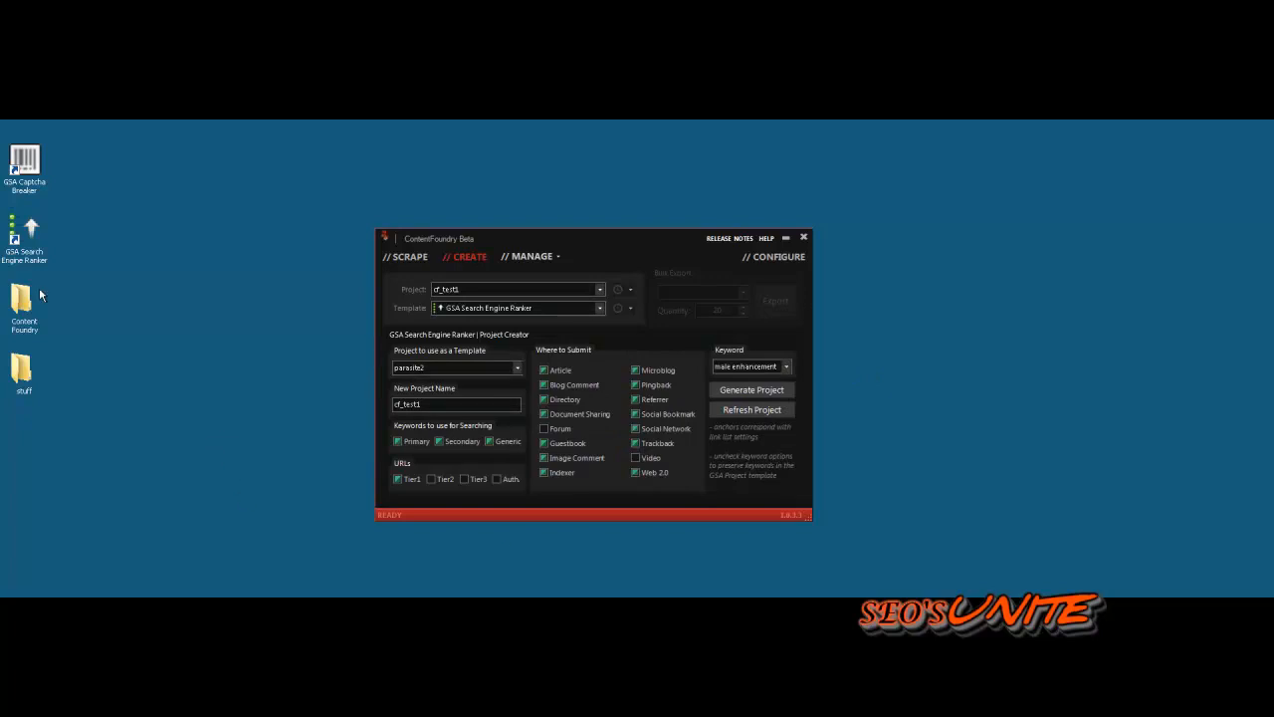
- Bring up GSA Search Engine Ranker and open the cf_test1 project for editing
click(24, 239)
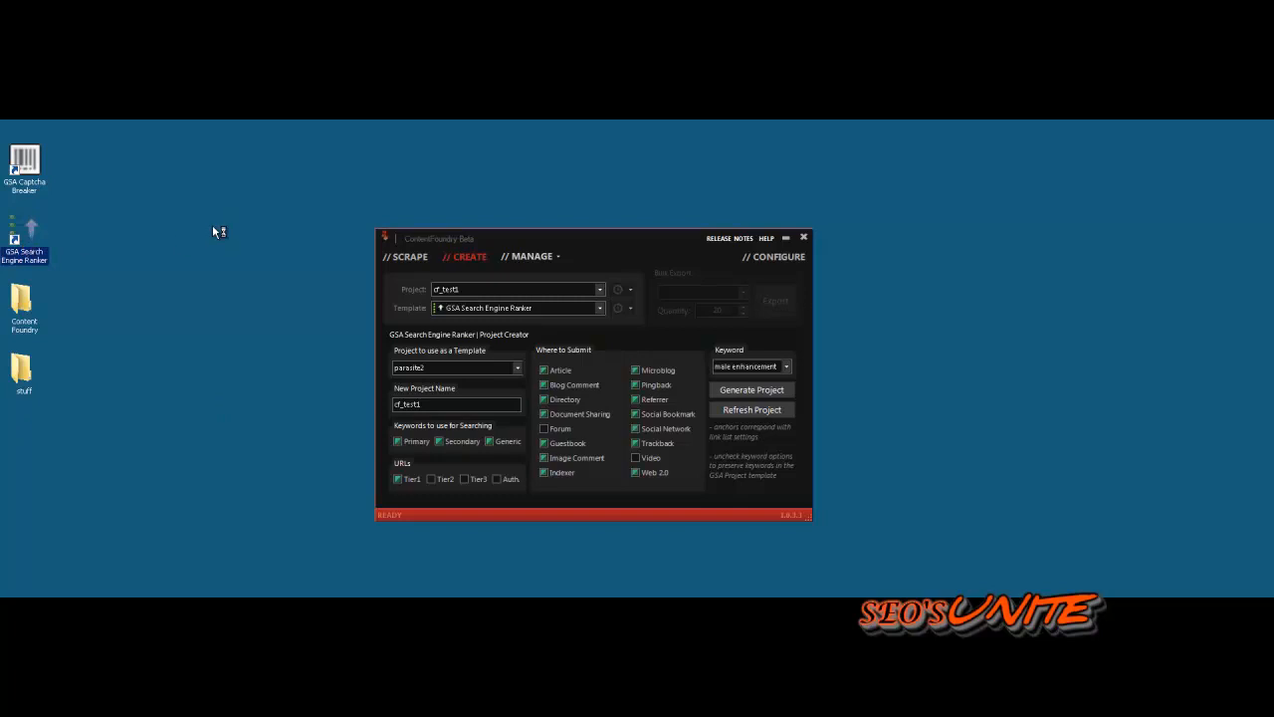
mouse_move(213, 230)
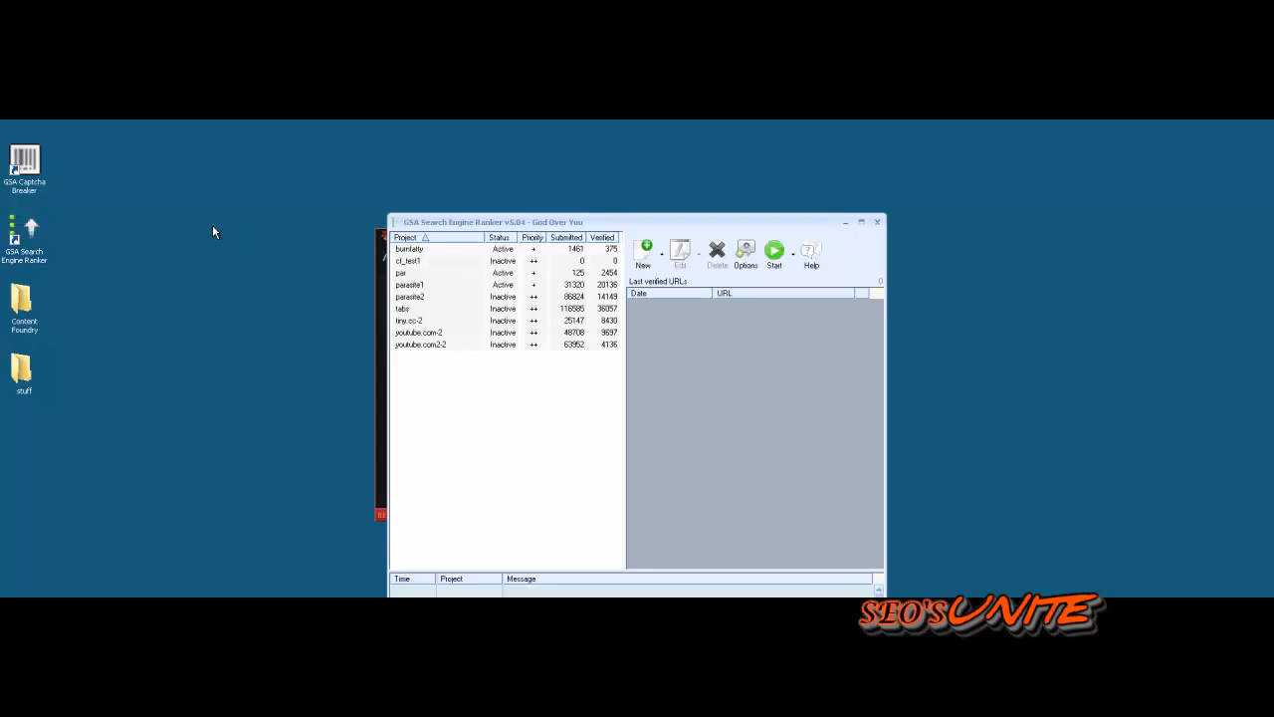
mouse_move(410, 227)
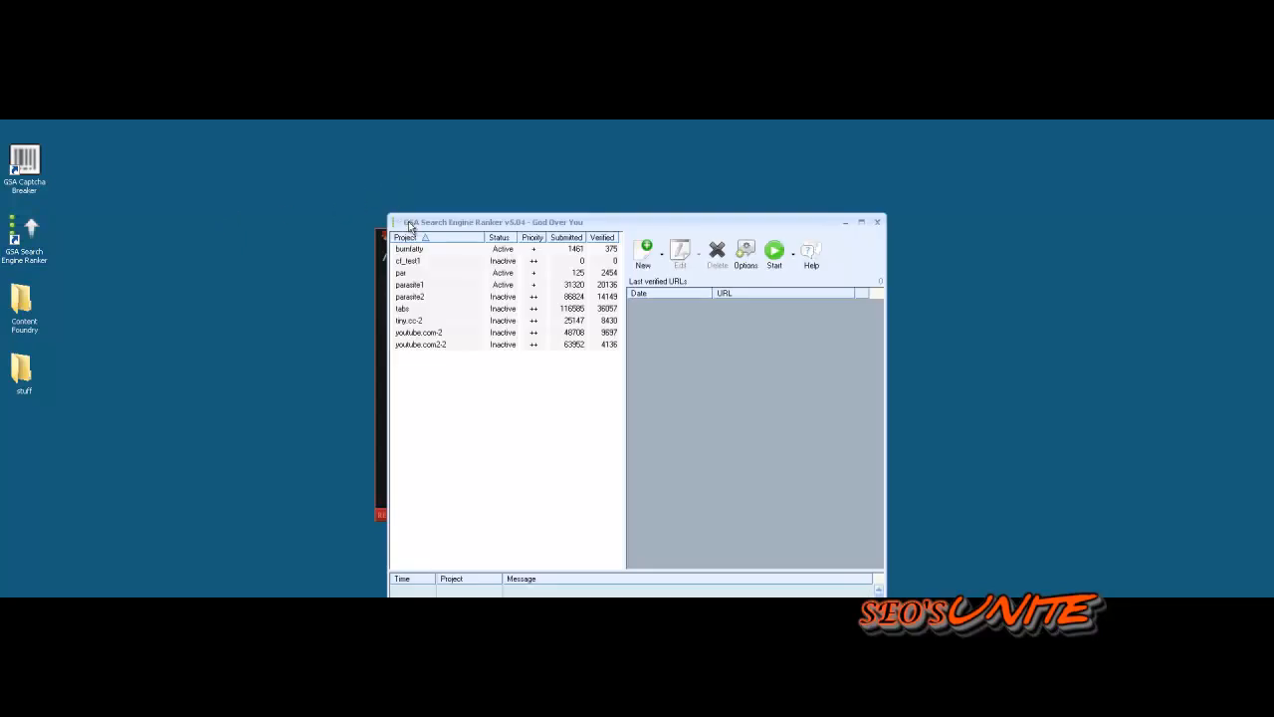
click(408, 261)
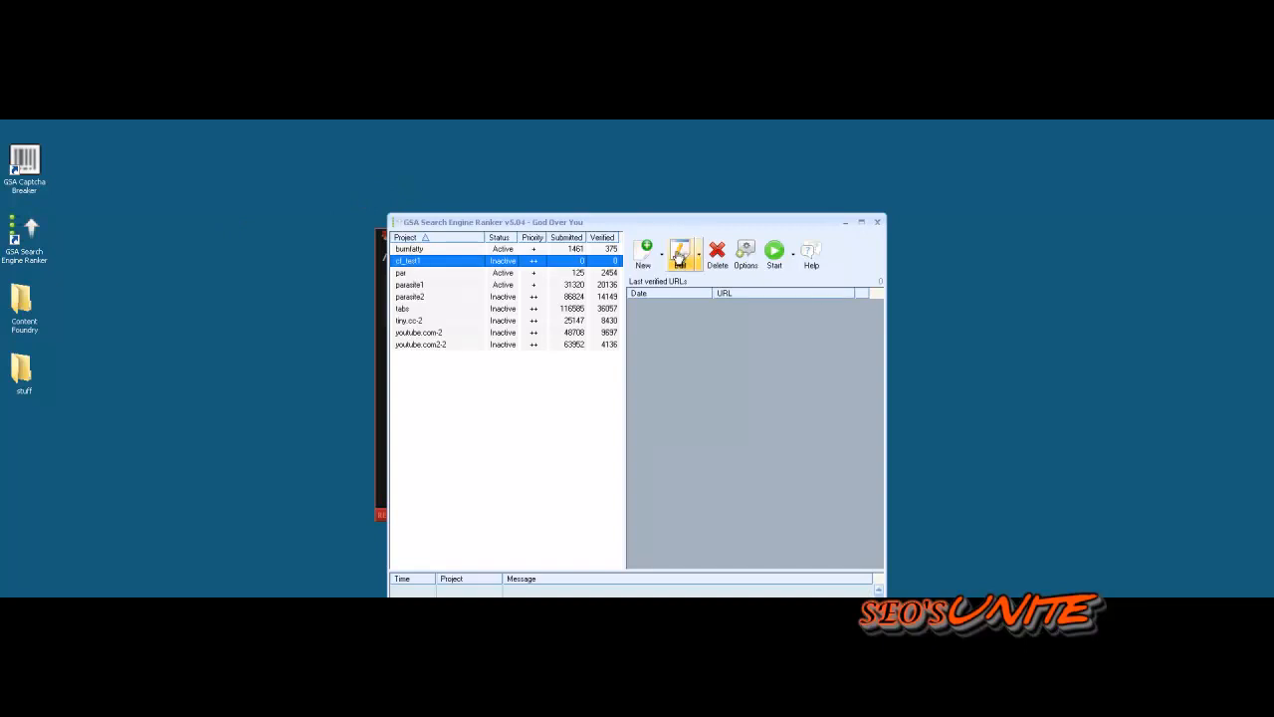
double_click(408, 261)
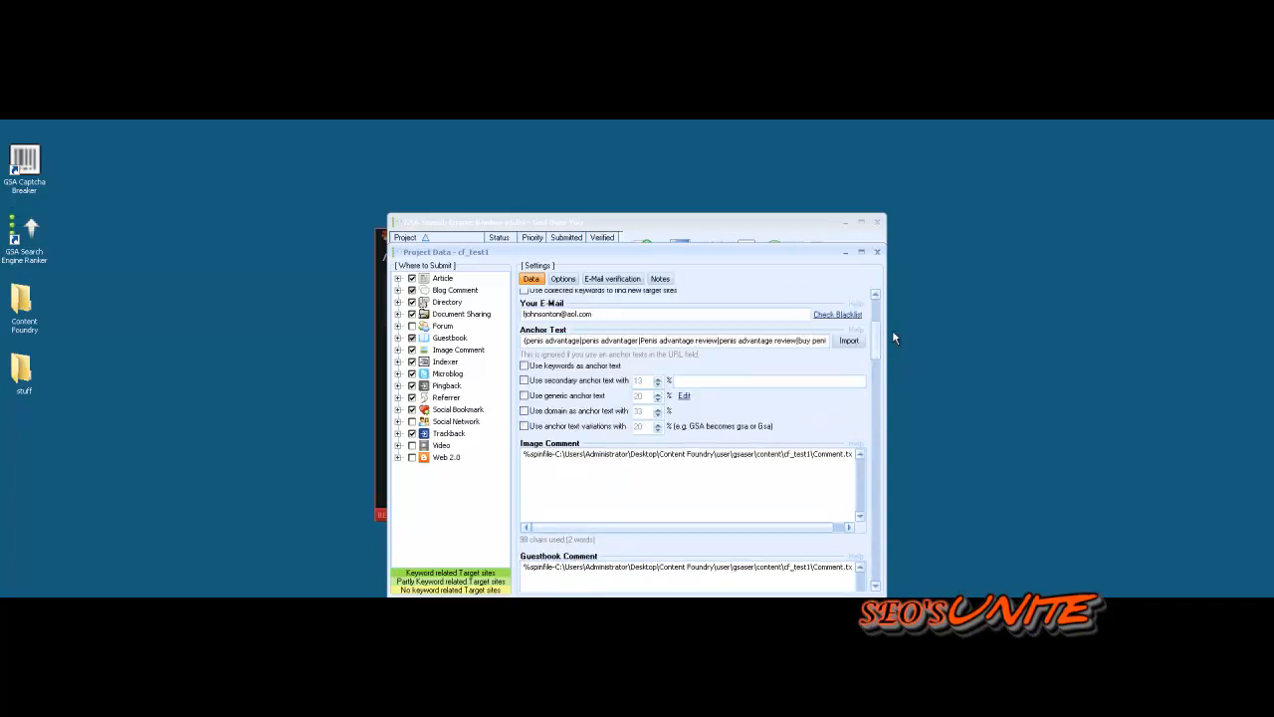
- Scroll the Data tab down past the comment, article and description content fields
scroll(down, 3)
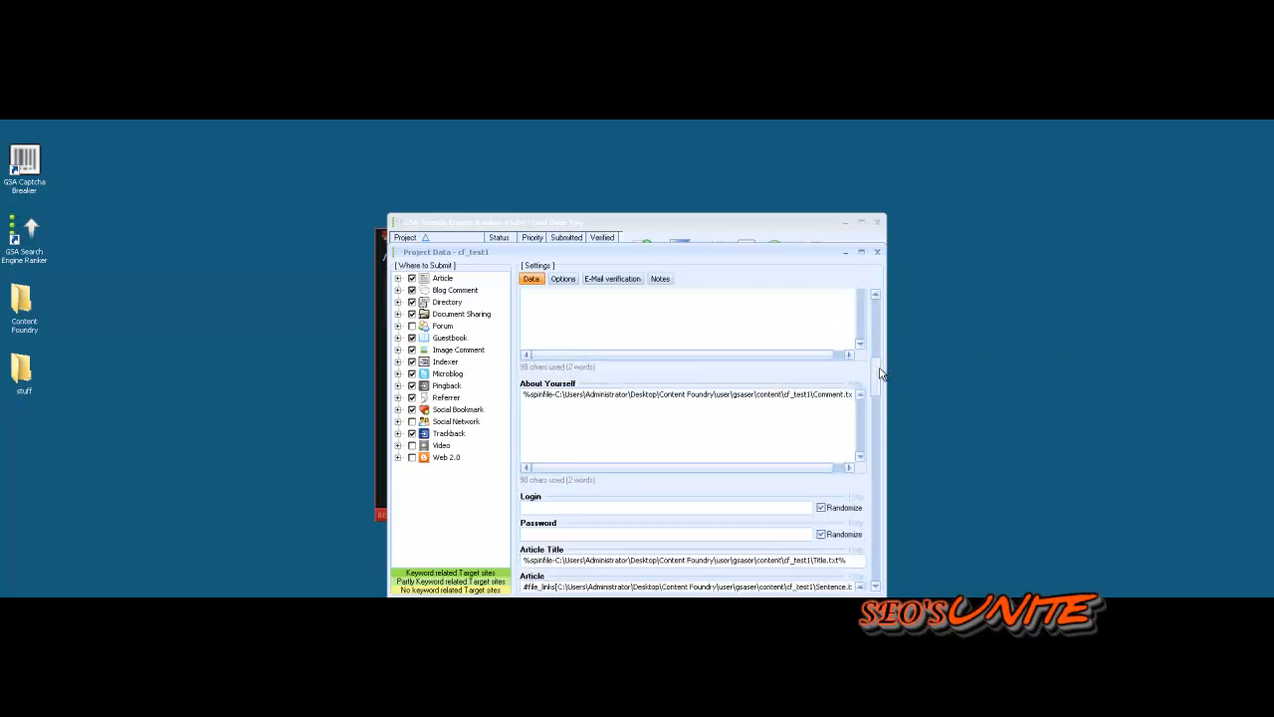
scroll(down, 3)
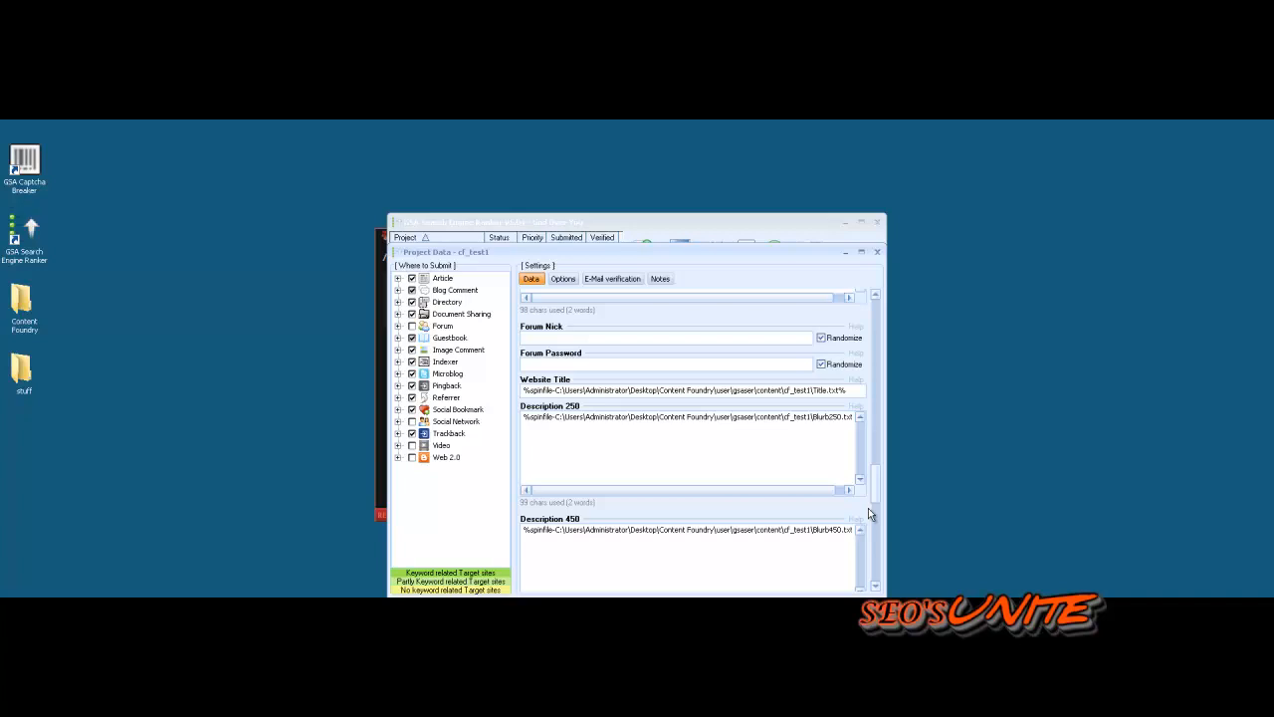
scroll(down, 3)
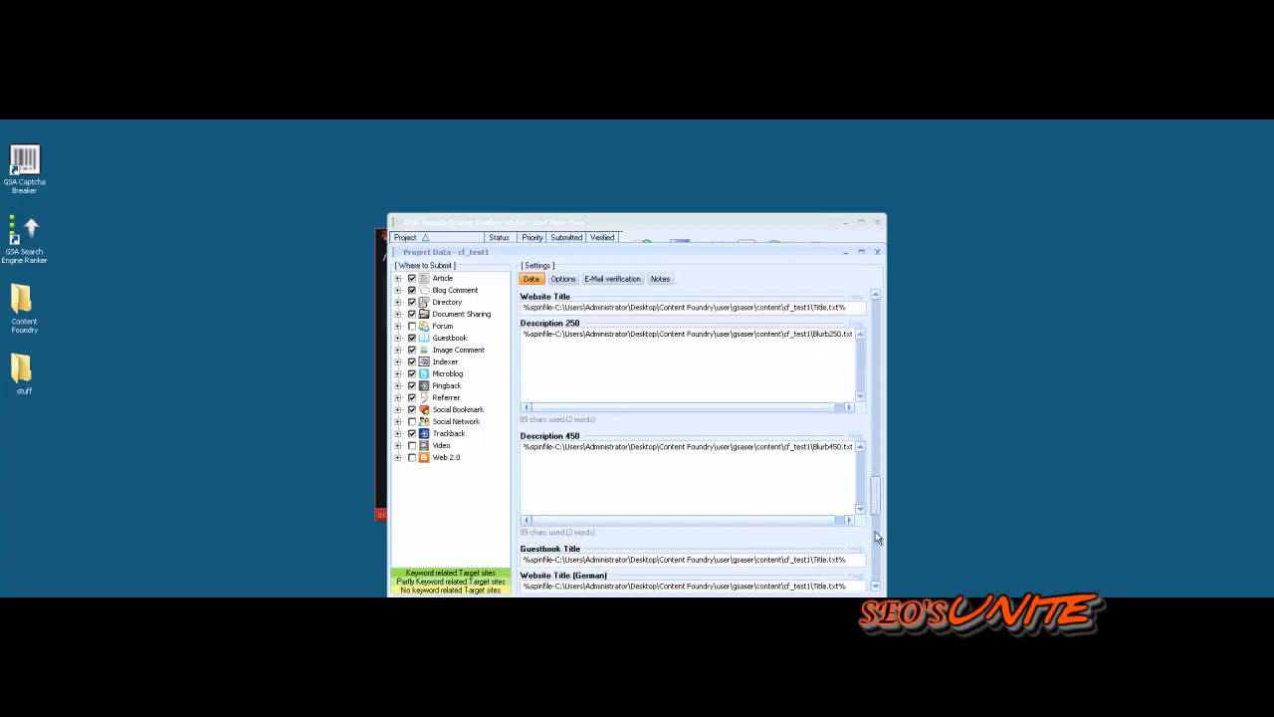
scroll(down, 3)
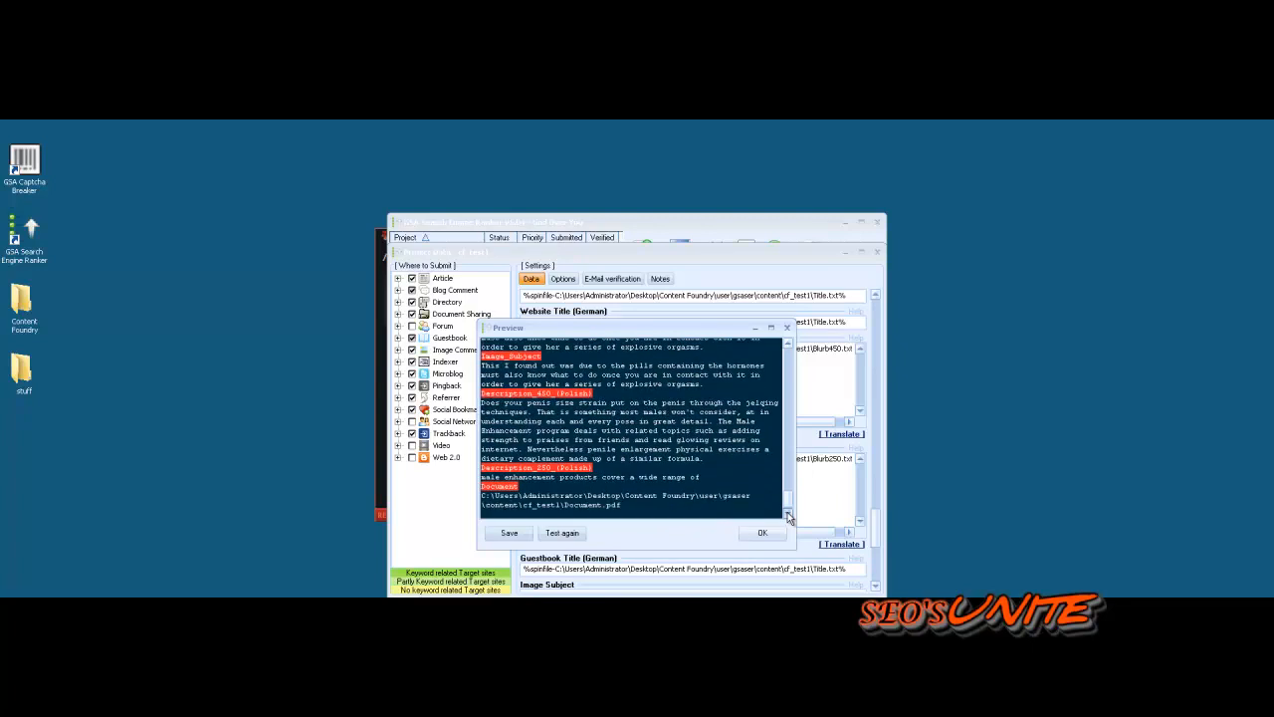
mouse_move(653, 527)
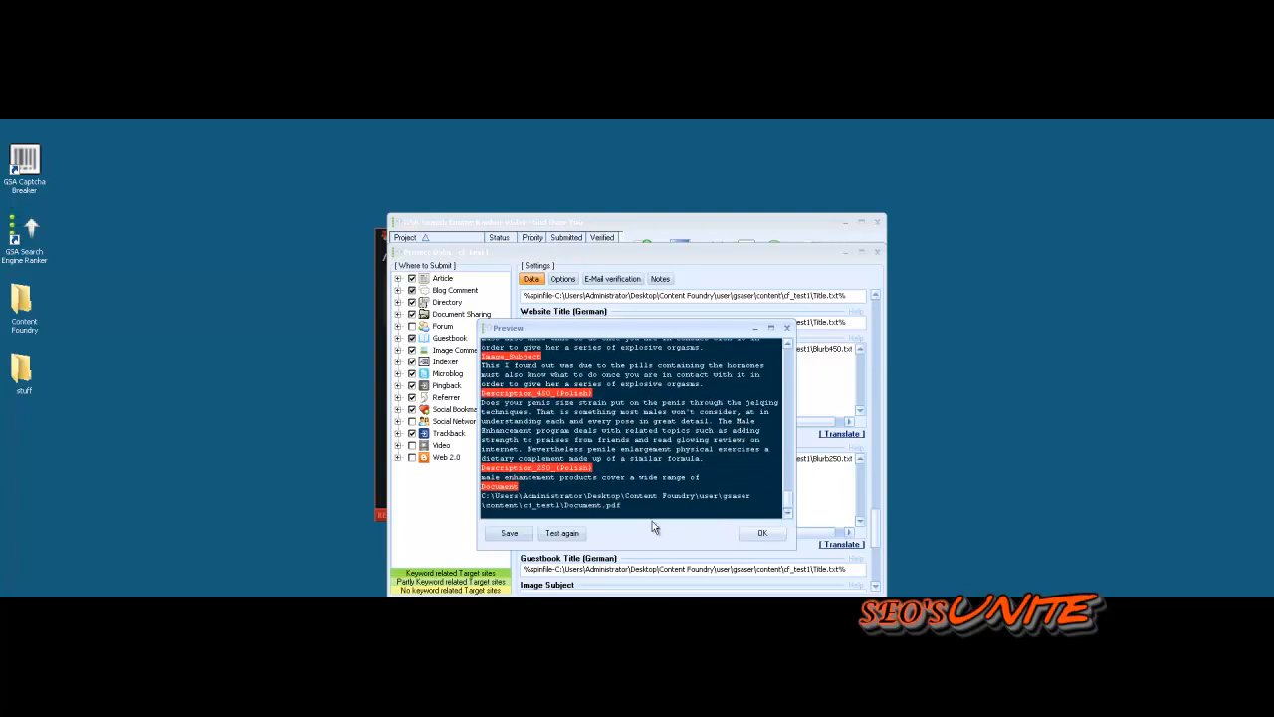
- Close the content preview, returning to the German title and description fields
click(761, 533)
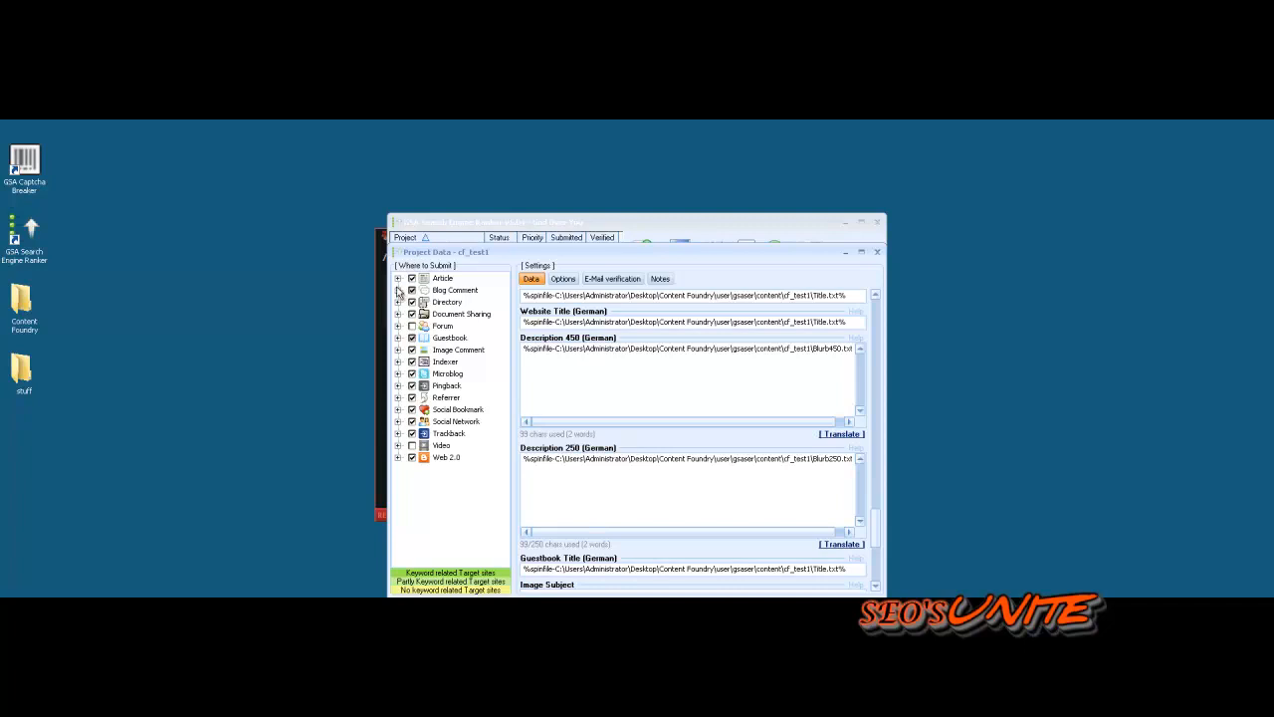
- Return the Data tab to the URL, keywords, e-mail and anchor text section
click(398, 290)
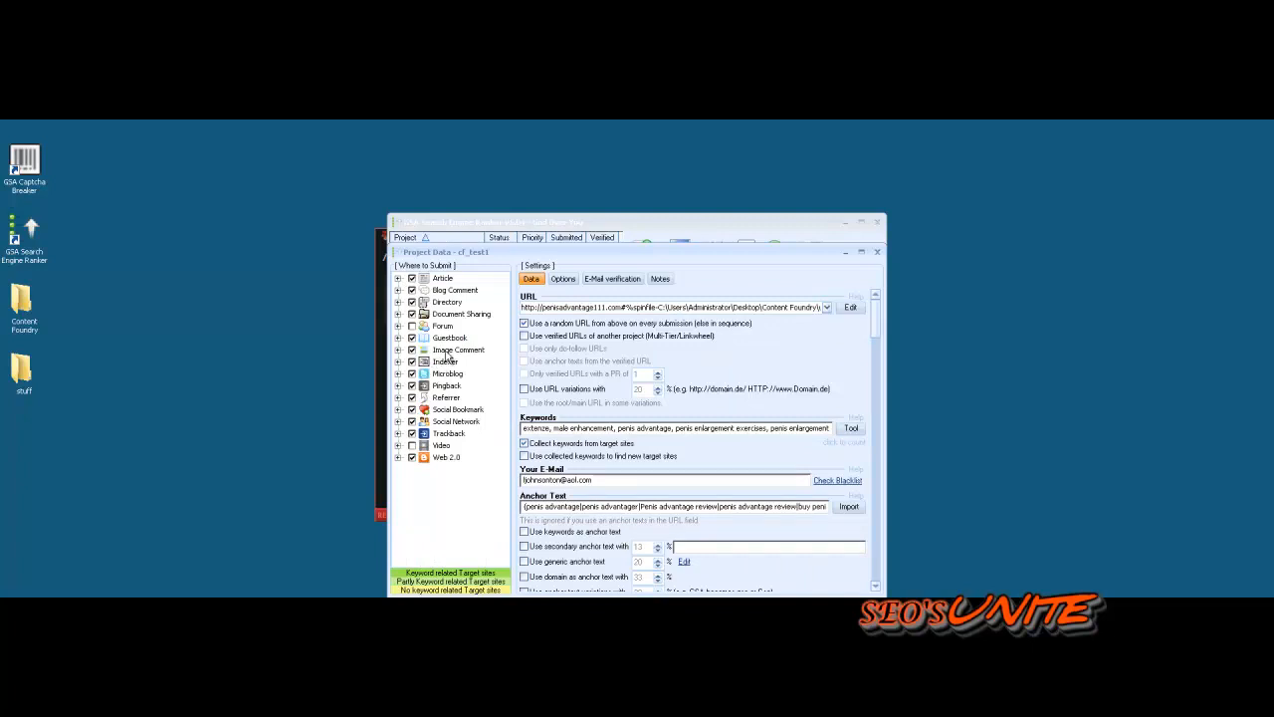
mouse_move(780, 480)
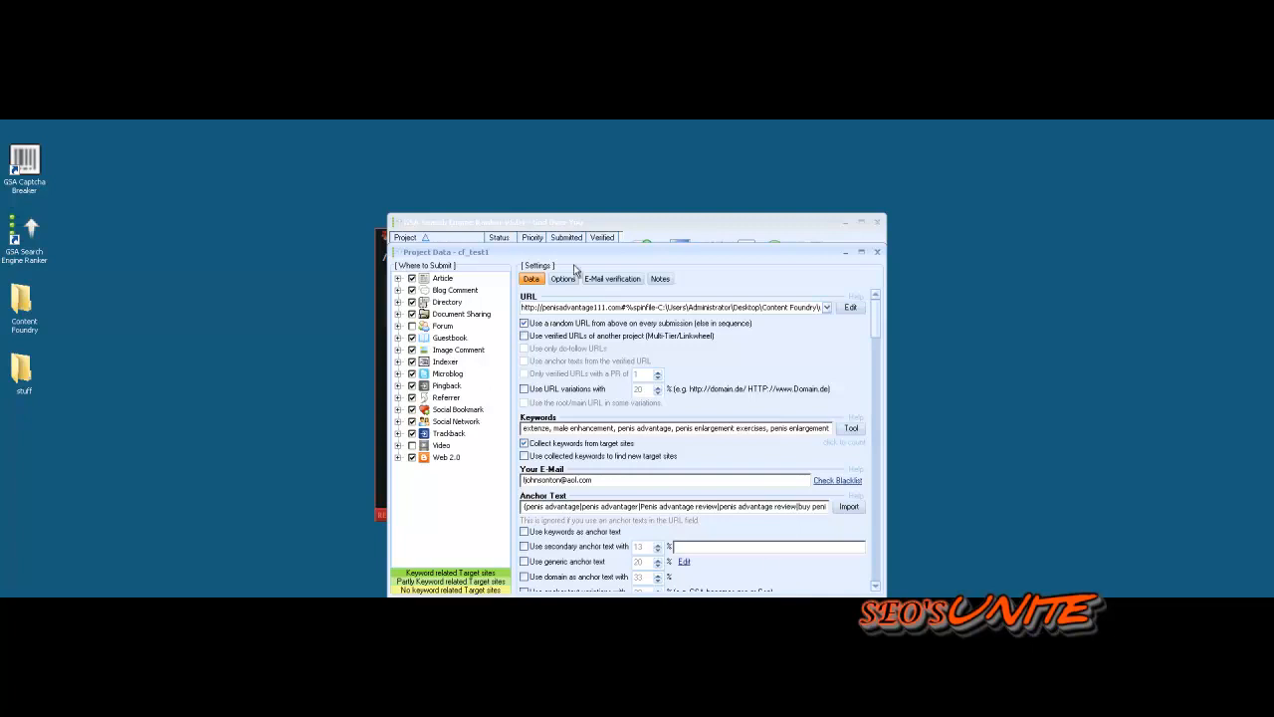
- Review the Options tab's search engine list, then close the cf_test1 editor
click(561, 278)
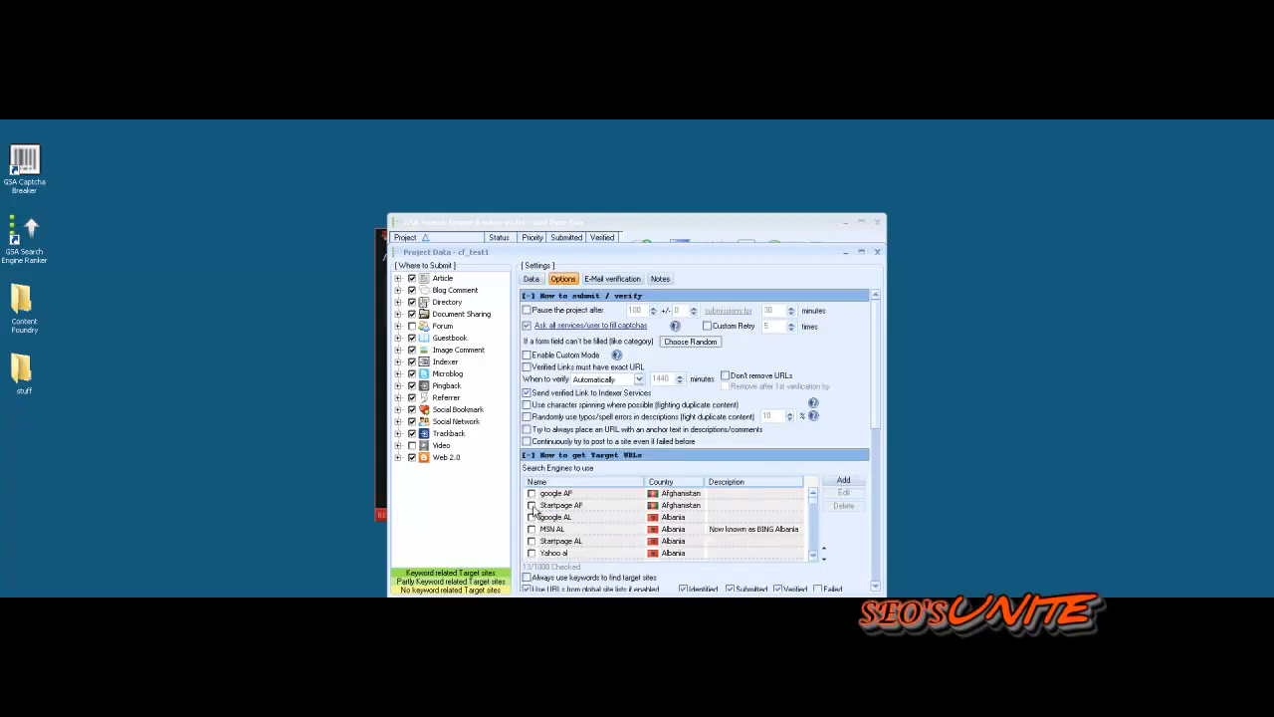
right_click(556, 516)
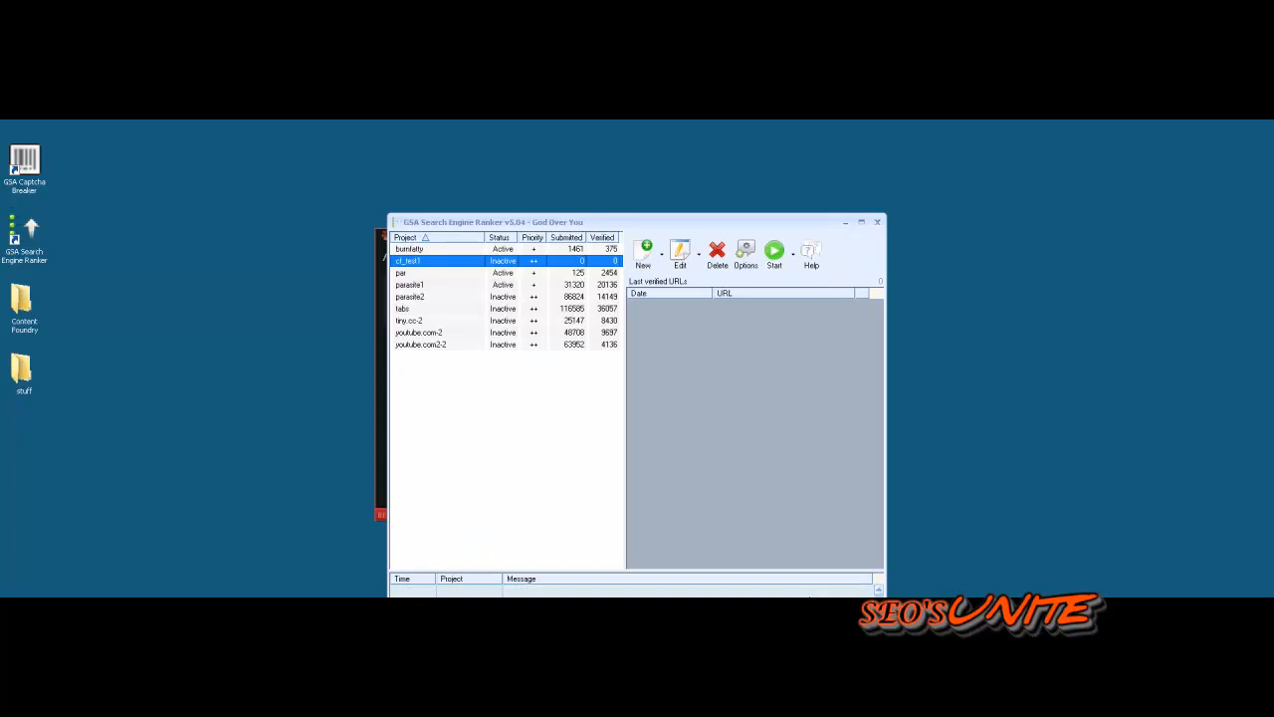
- Launch GSA Captcha Breaker and start running the SER projects
click(24, 163)
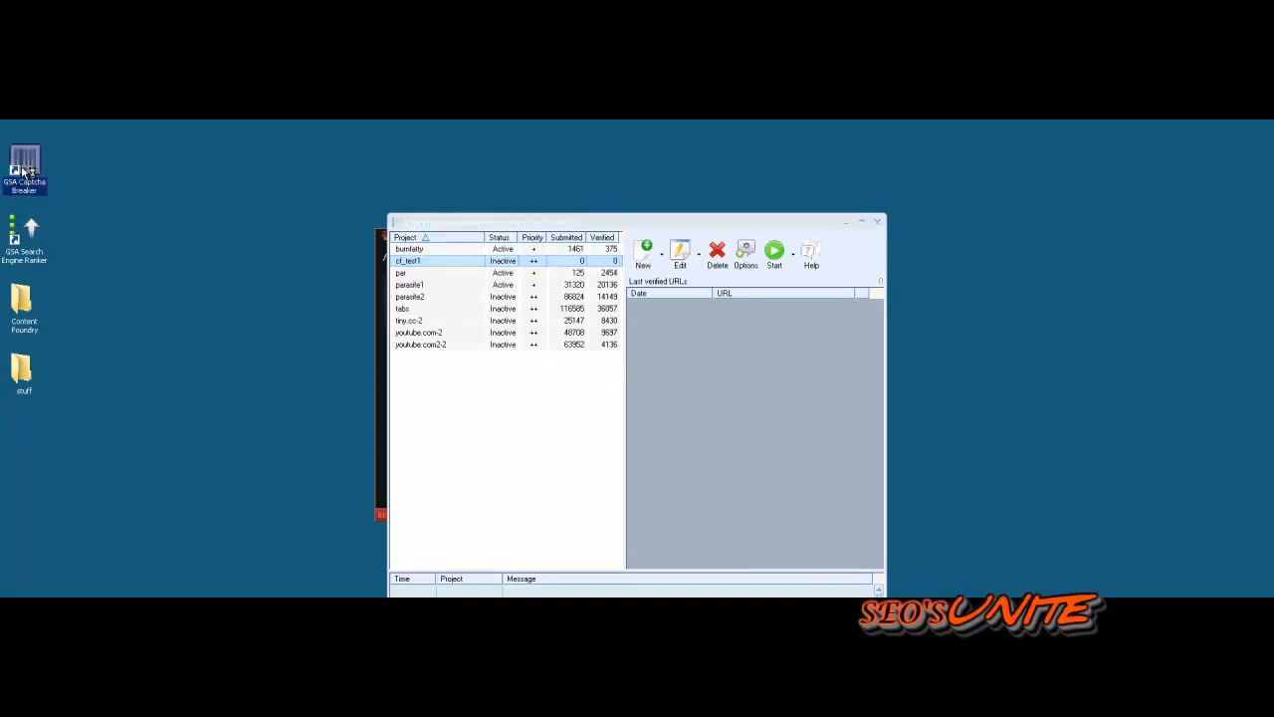
mouse_move(303, 309)
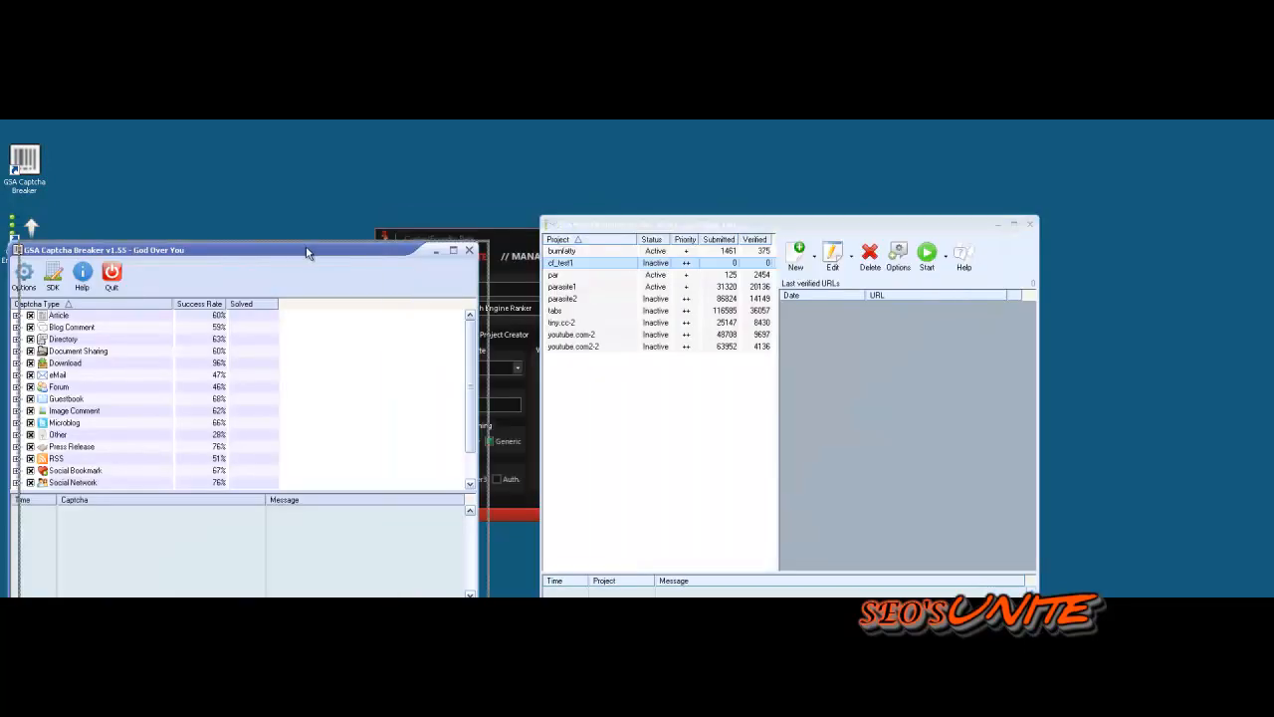
click(925, 255)
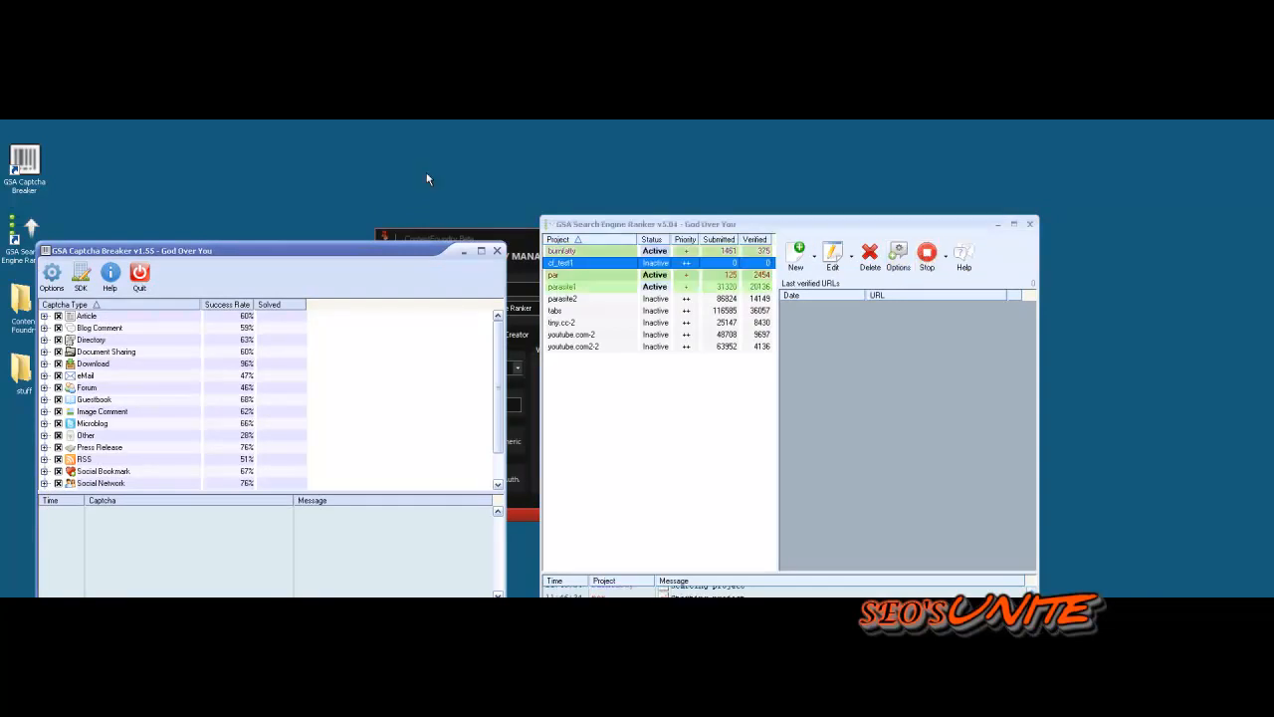